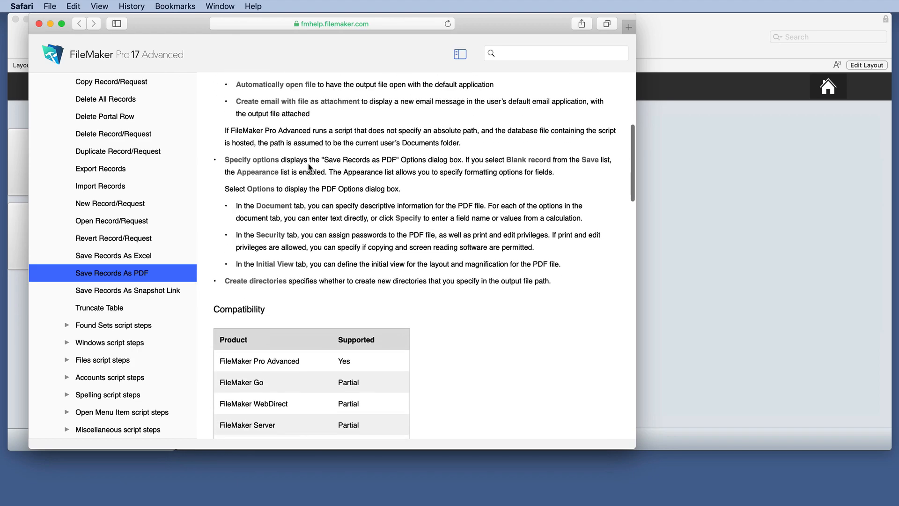
pyautogui.scroll(-3)
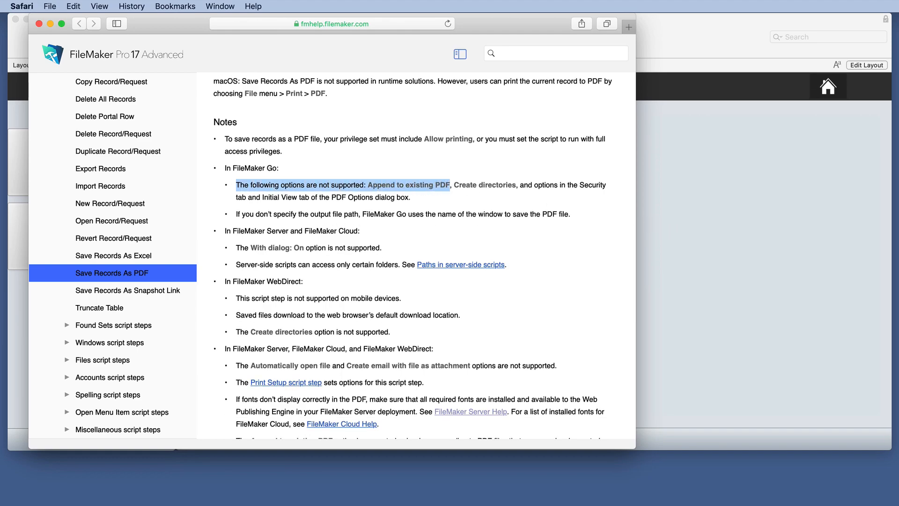